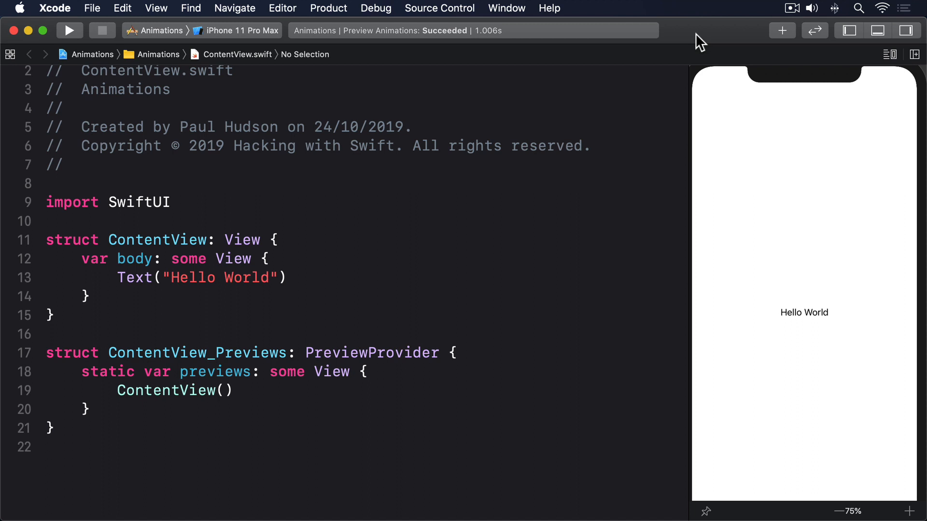
mouse_move(405, 183)
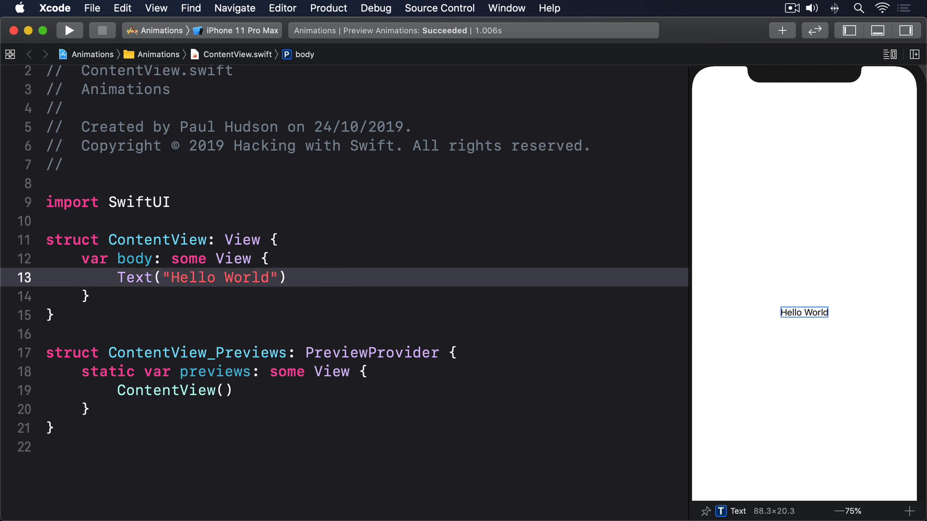
Replace Hello World with a 'Tap Me' button: red background, white text, circle clip
type("Button(\"Tap M\"")
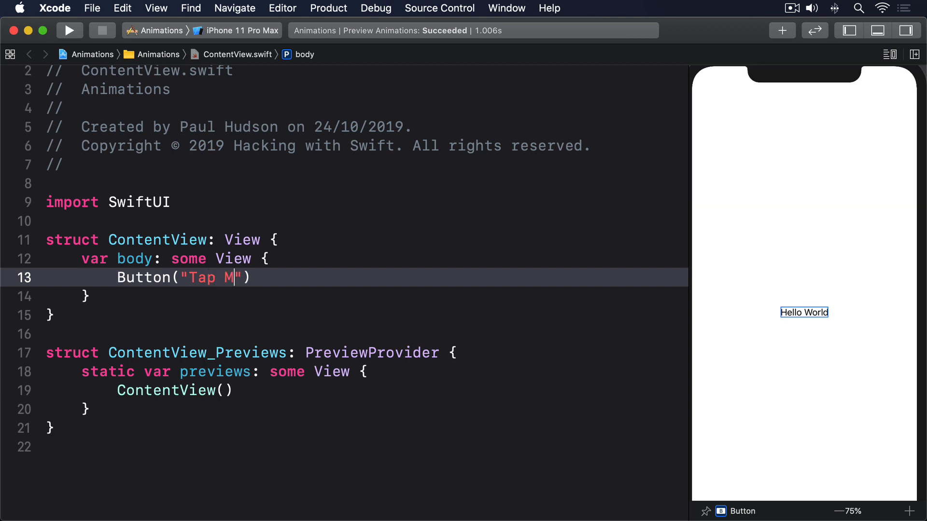
type("e\") {")
type(".padding(50")
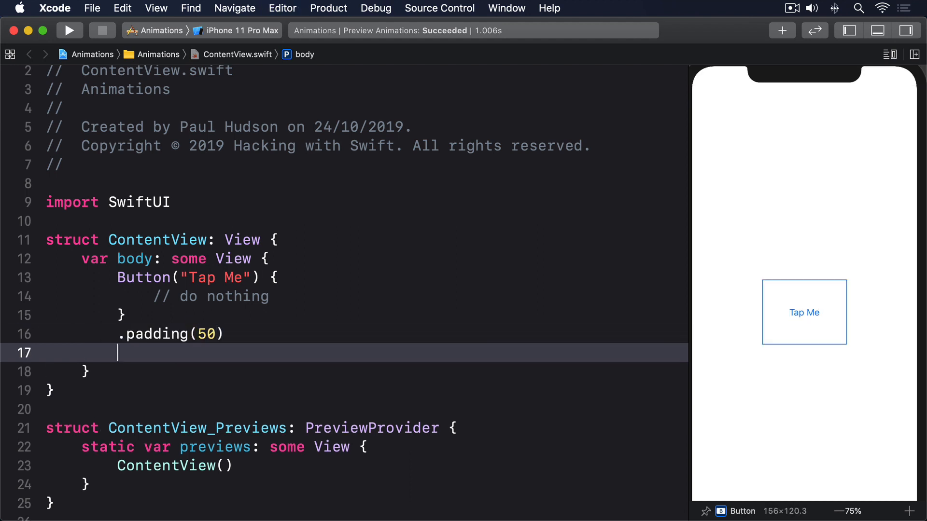
type(".background(Colo")
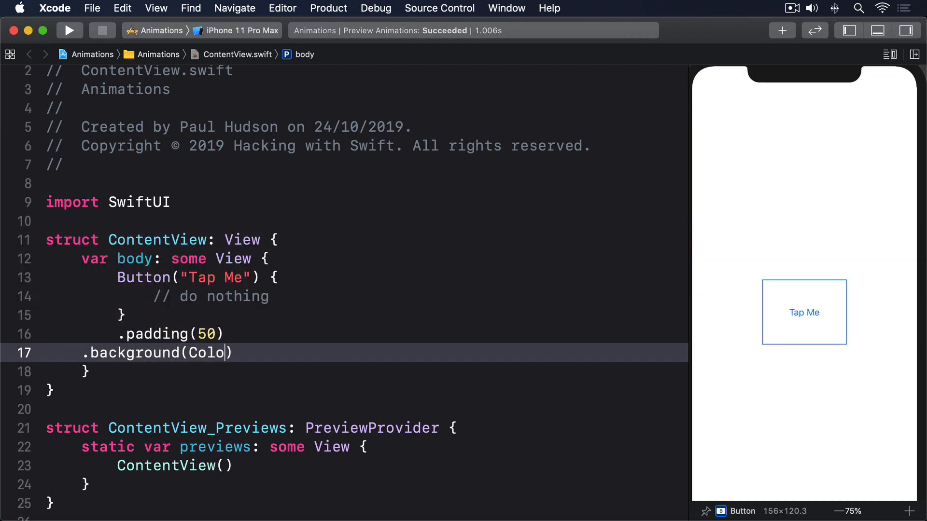
type(".red)")
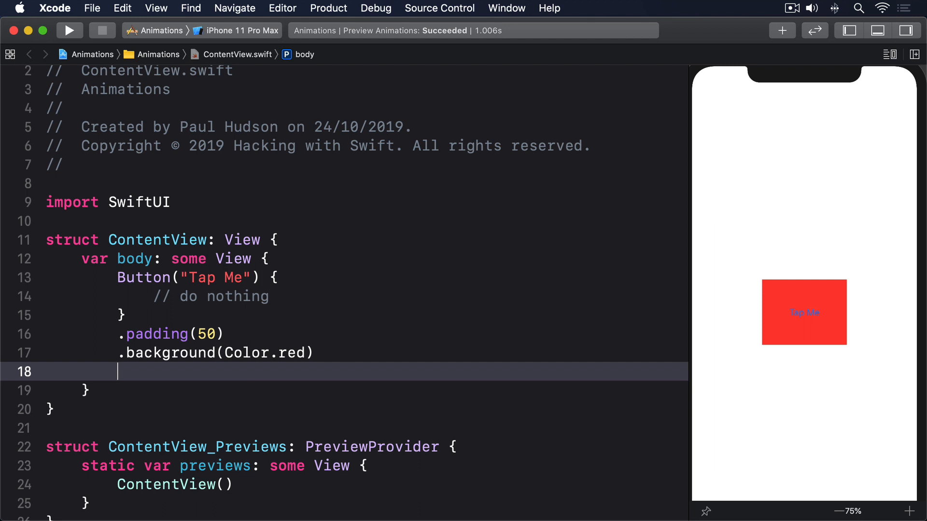
type(".foregroundColor(")
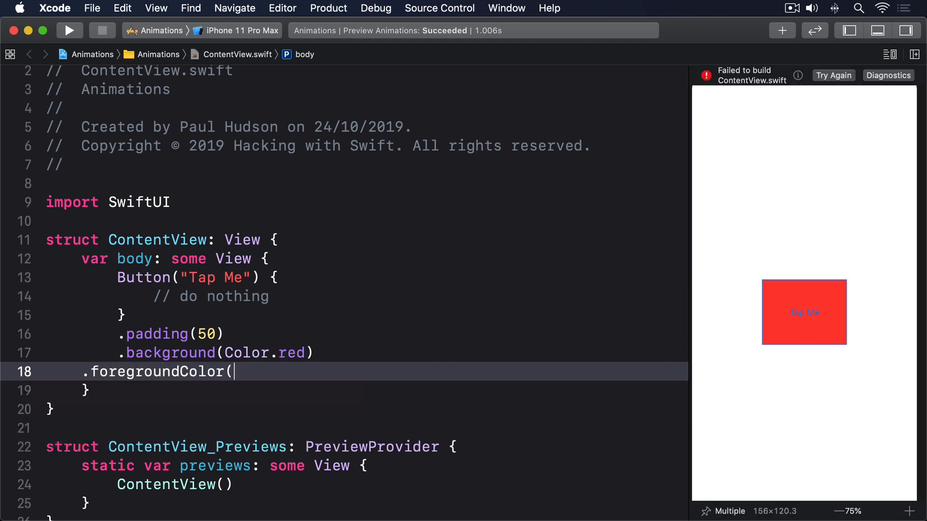
type(".white)")
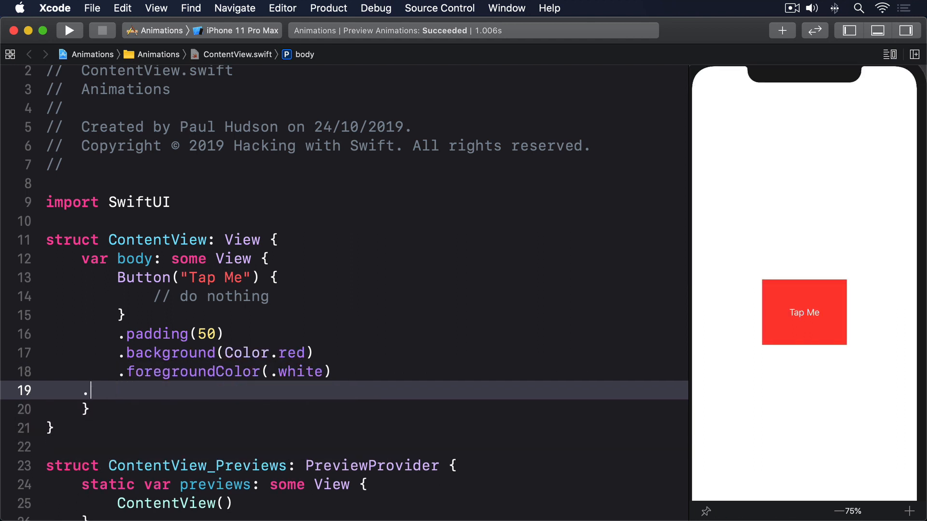
type("clipShape(Circle())")
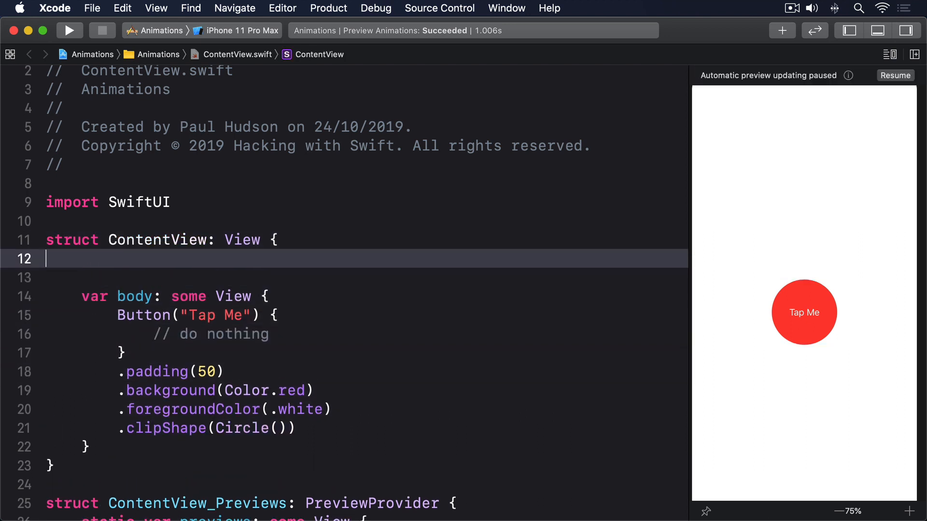
type("@State private var animationAm")
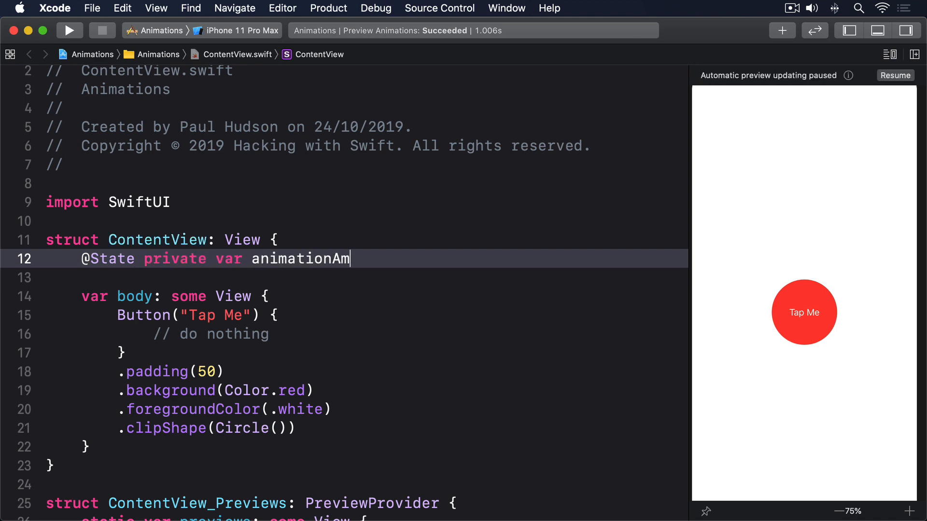
type("ount: CGFloat = 1")
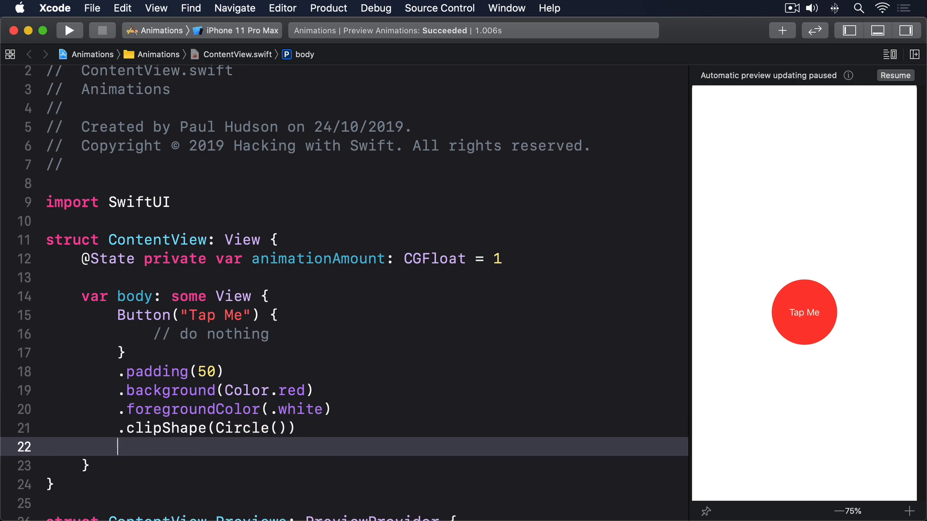
type(".scaleEffect(")
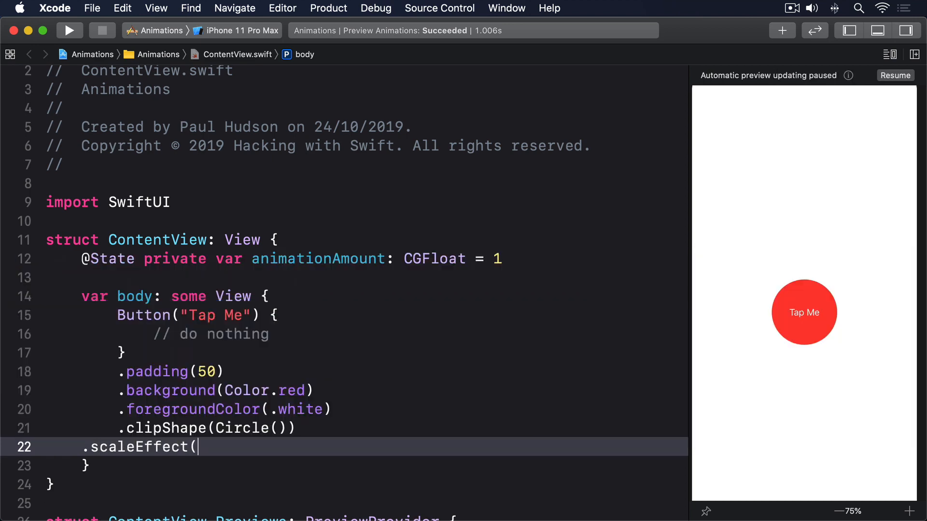
type("animationAmount)")
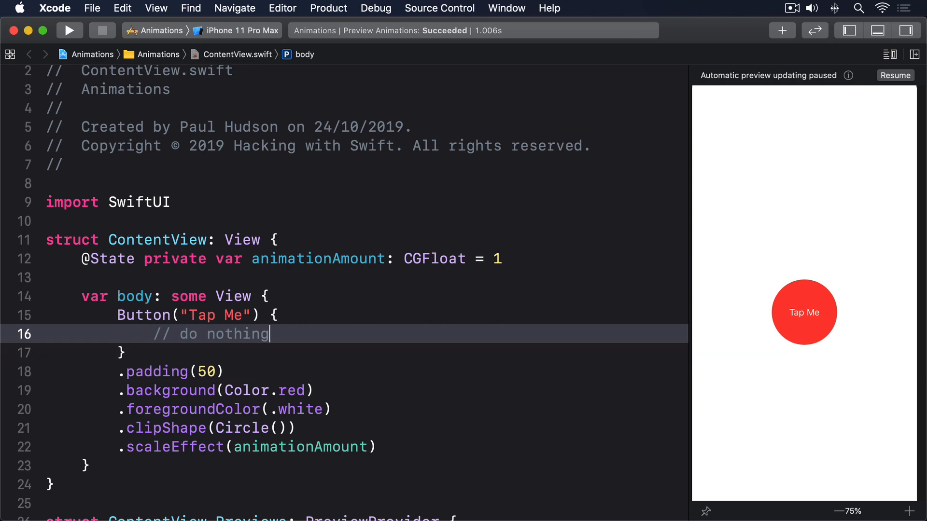
type("self.anim")
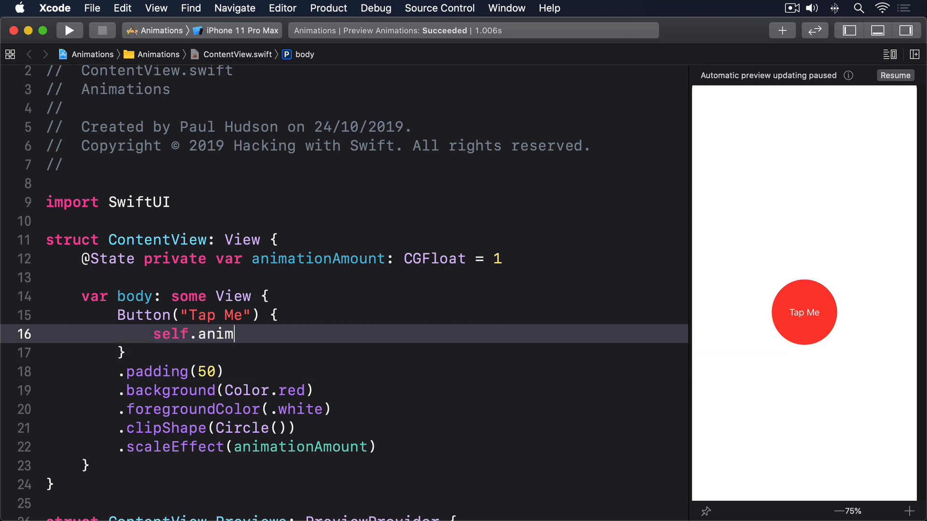
type("ationAmount +=")
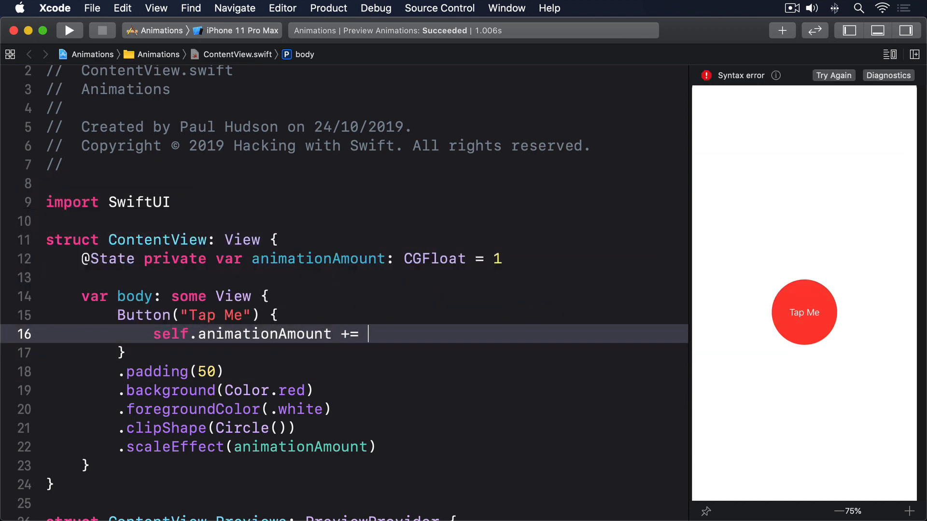
type("1")
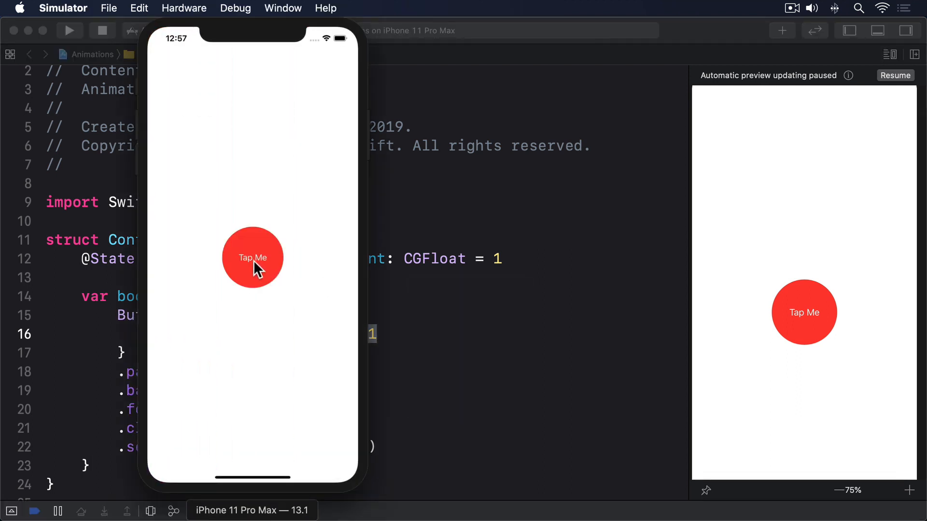
Tap the Tap Me button twice in Simulator to see it jump larger
left_click(252, 257)
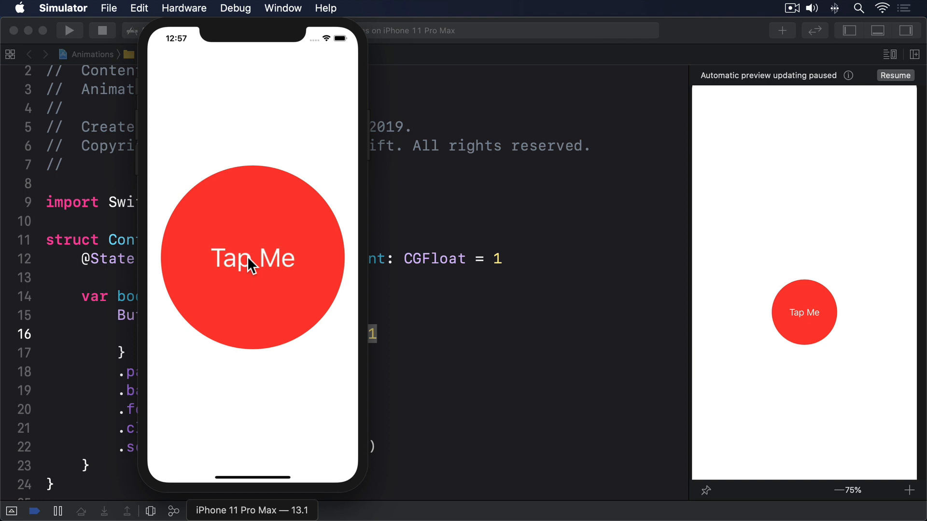
left_click(252, 258)
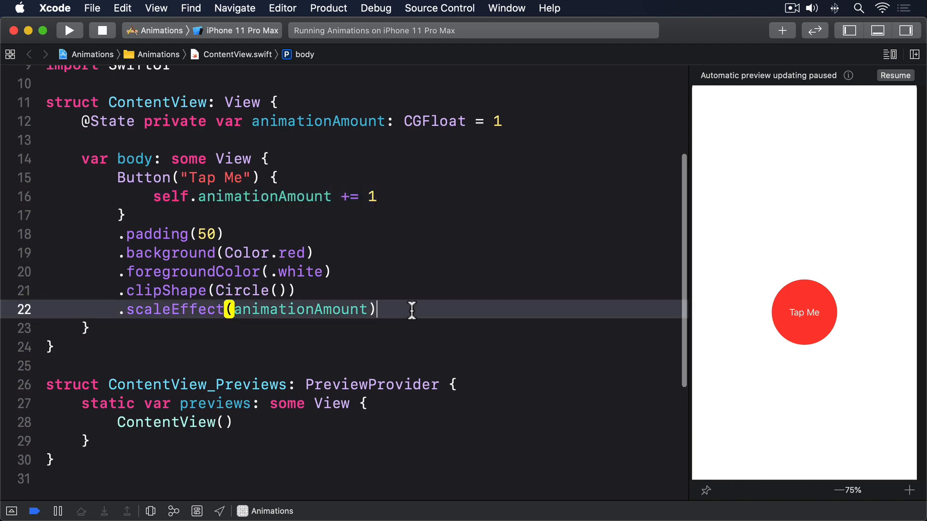
Add .animation(.default) to the button and rerun the app
type(".animation(.default")
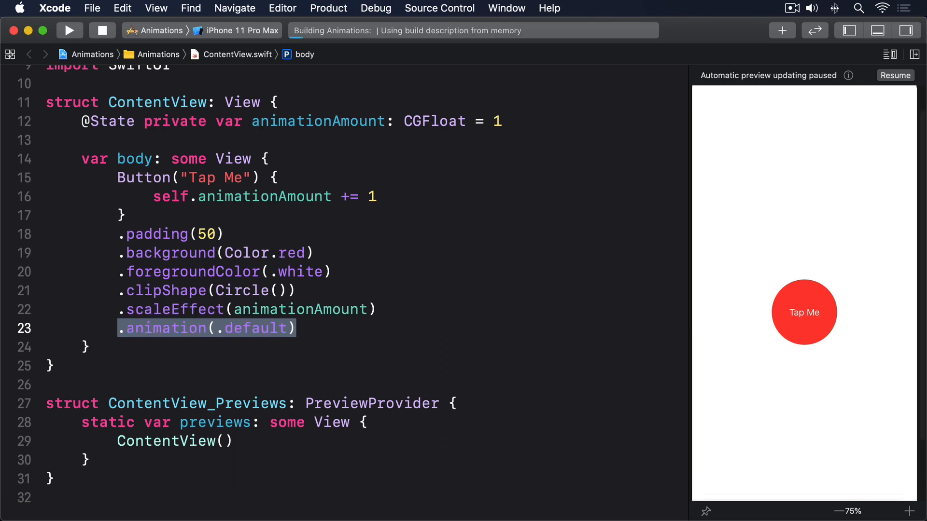
left_click(69, 30)
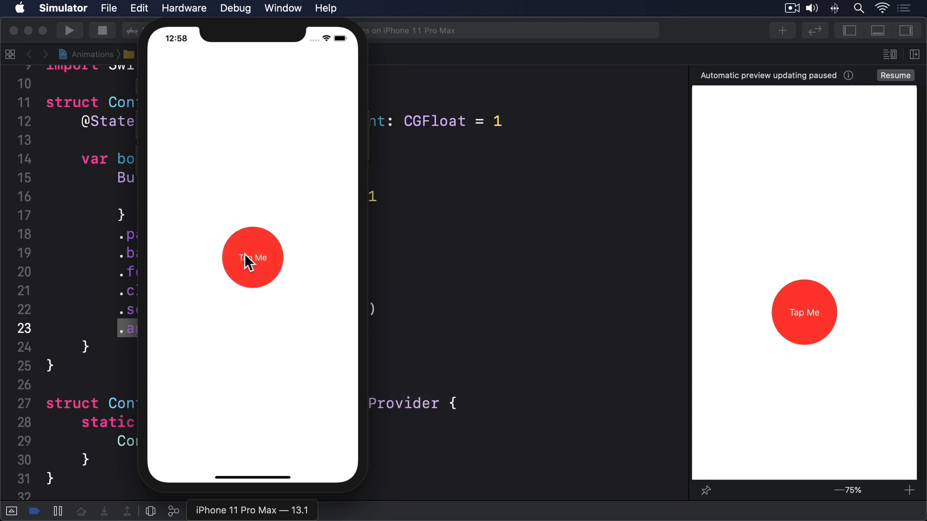
Tap the button twice in Simulator to watch it grow smoothly
left_click(253, 257)
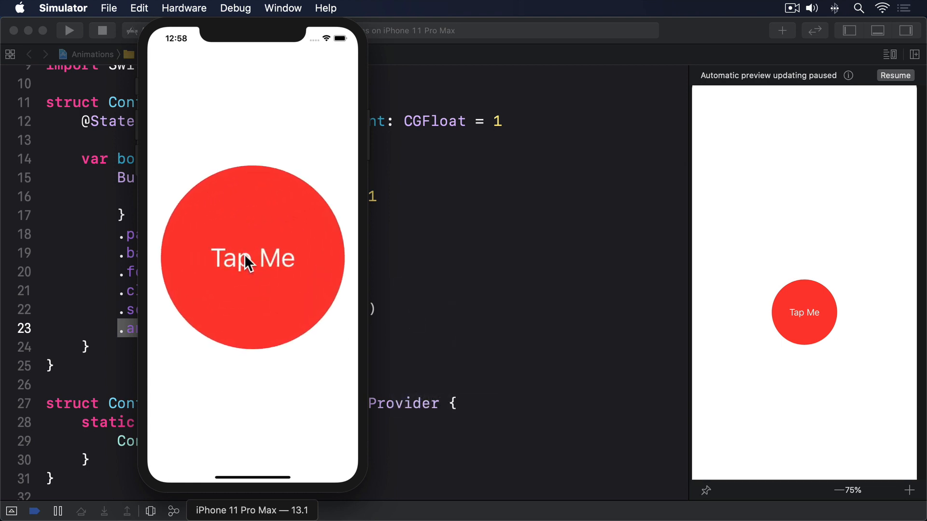
left_click(252, 258)
type(".blur(radius: (animationAmount ")
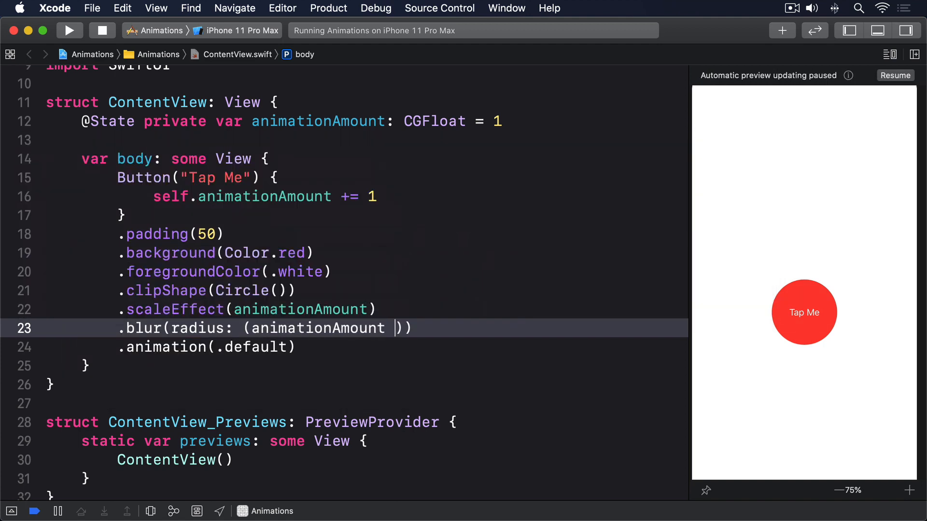
Set the button's blur radius to (animationAmount - 1) * 3
type("- 1) * 3")
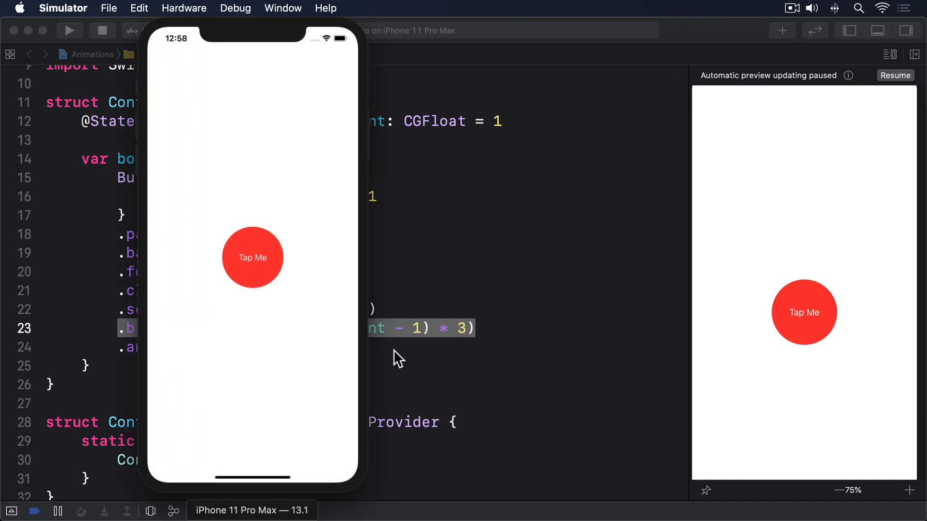
Tap the button twice in Simulator, making it larger and blurrier each time
left_click(252, 258)
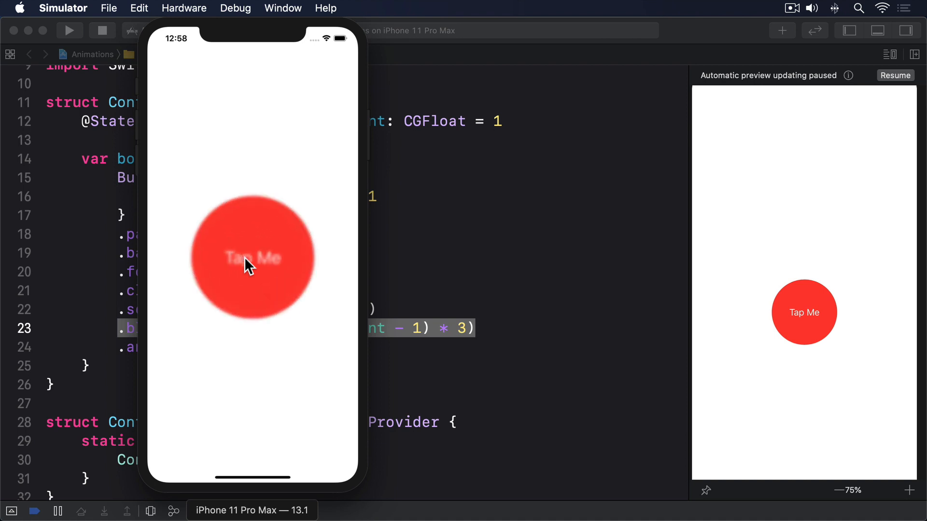
left_click(251, 260)
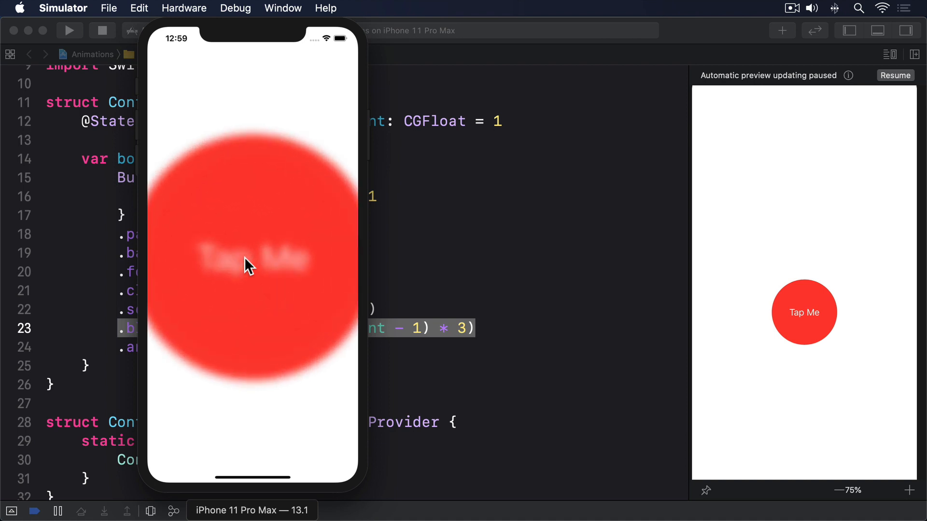